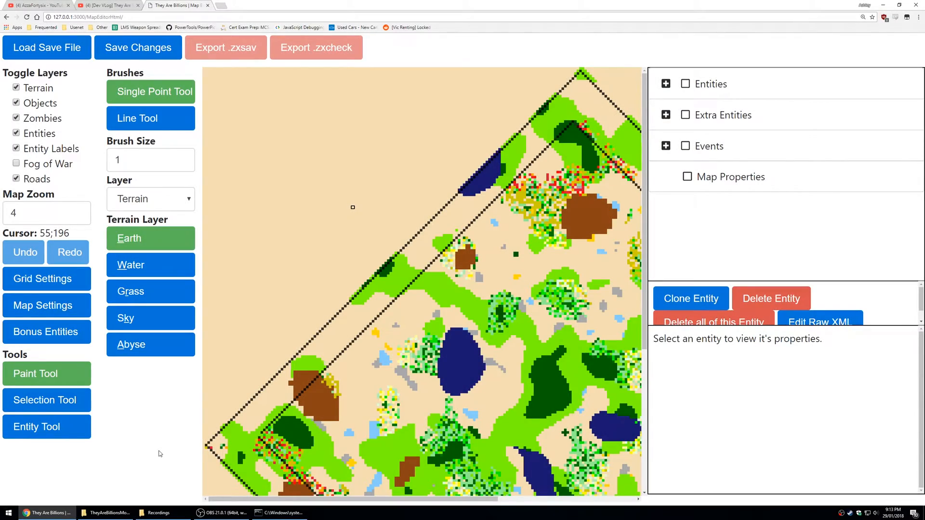
- Zoom the map to level 9 and raise the earth brush size to 8
{"action": "left_click", "coordinate": [38, 6]}
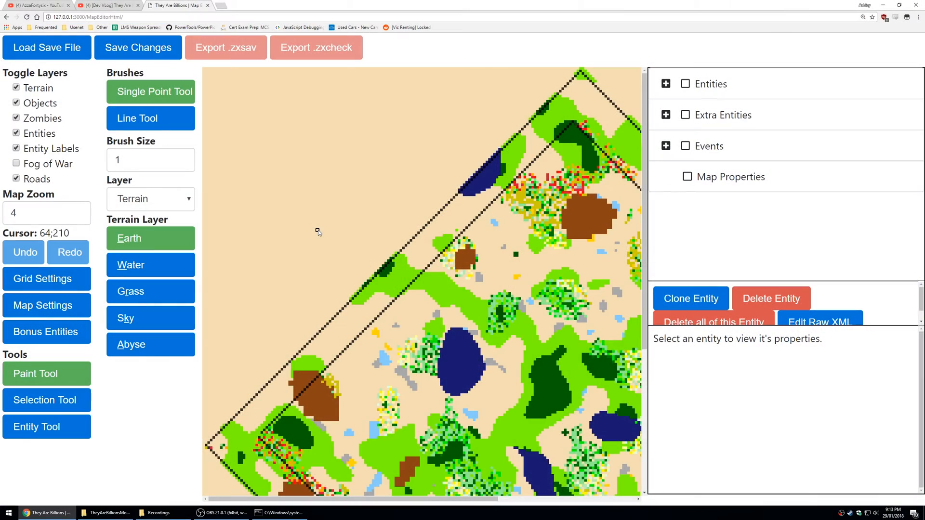
{"action": "mouse_move", "coordinate": [340, 246]}
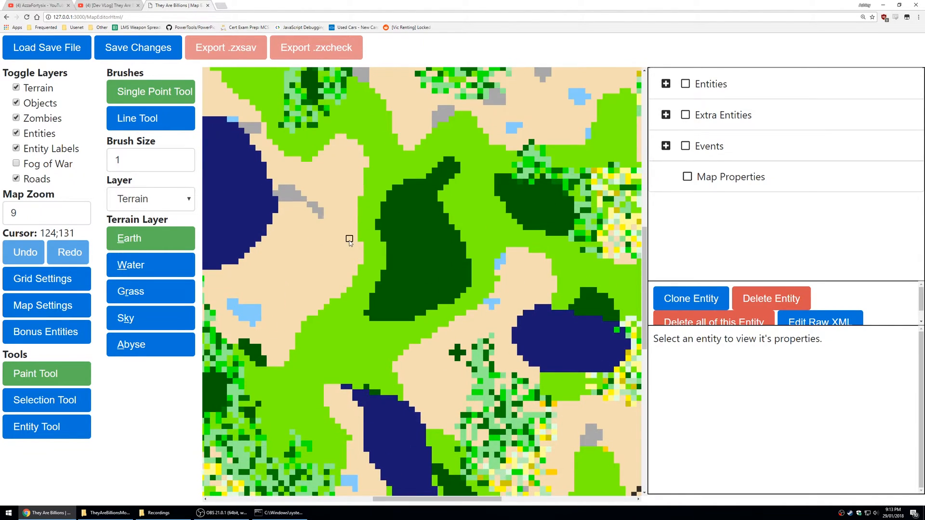
{"action": "mouse_move", "coordinate": [355, 228]}
{"action": "type", "text": "8"}
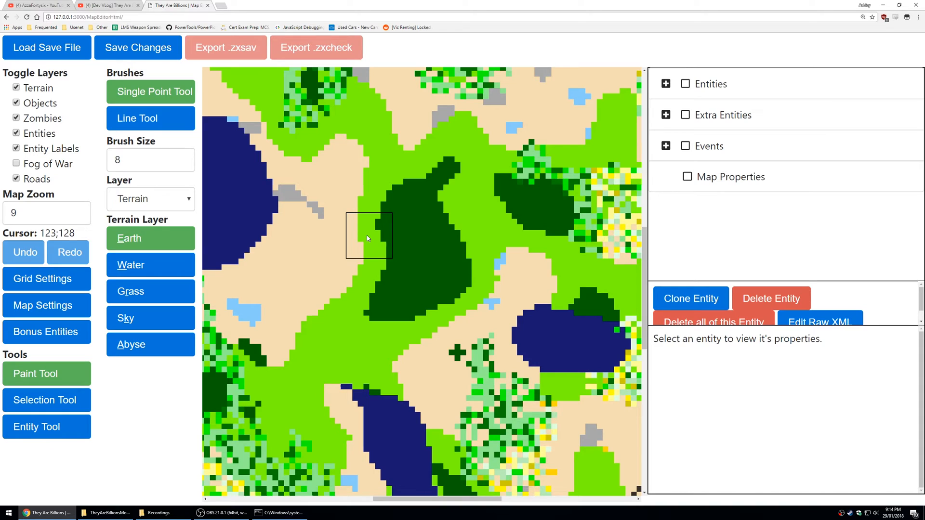
{"action": "left_click", "coordinate": [138, 47]}
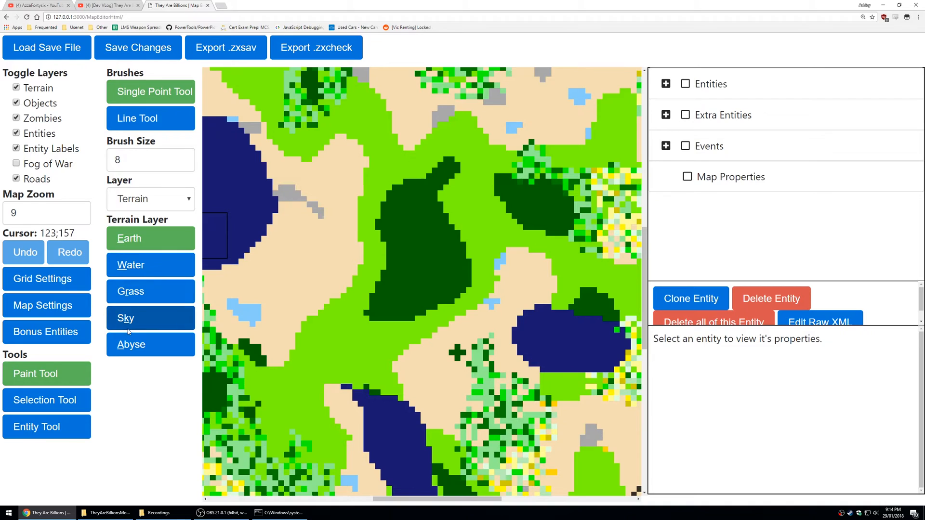
{"action": "mouse_move", "coordinate": [134, 280]}
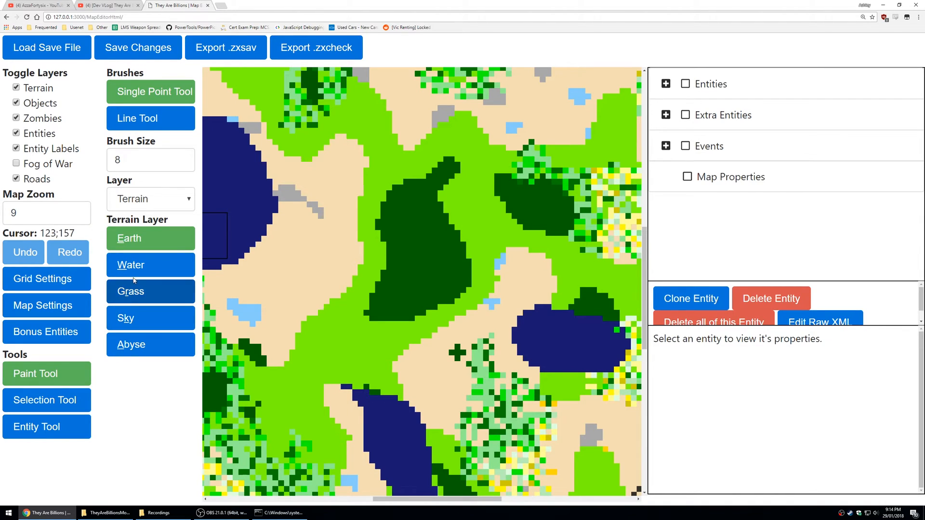
{"action": "mouse_move", "coordinate": [381, 281]}
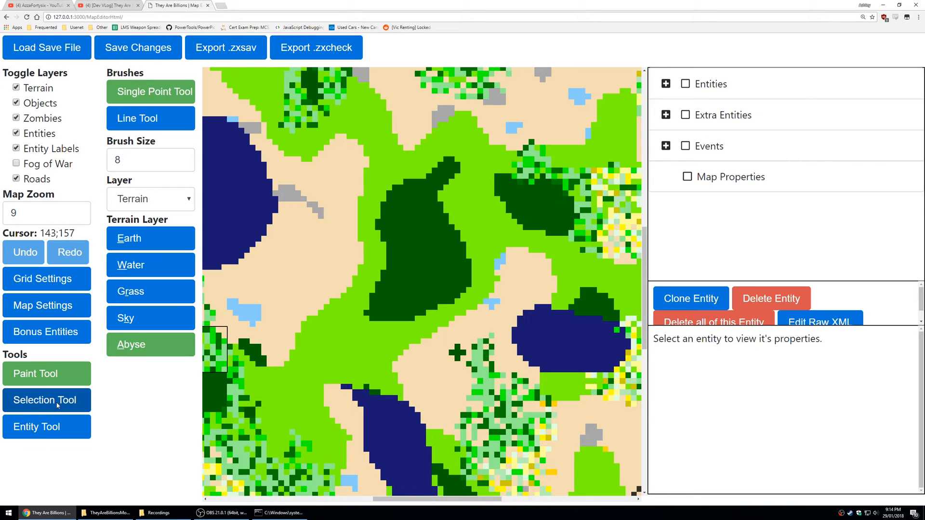
- Switch the Layer dropdown to Objects and pick a resource from the Object Layer list
{"action": "left_click", "coordinate": [149, 199]}
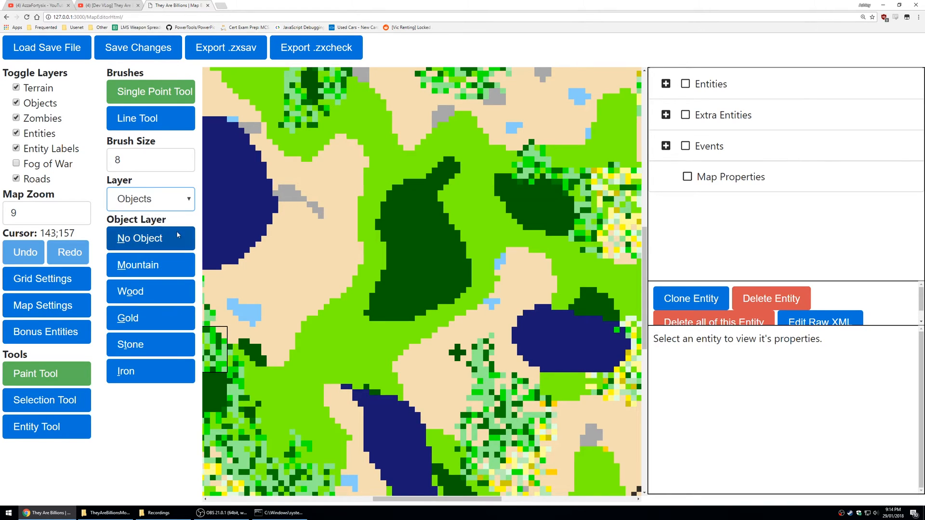
{"action": "mouse_move", "coordinate": [431, 348]}
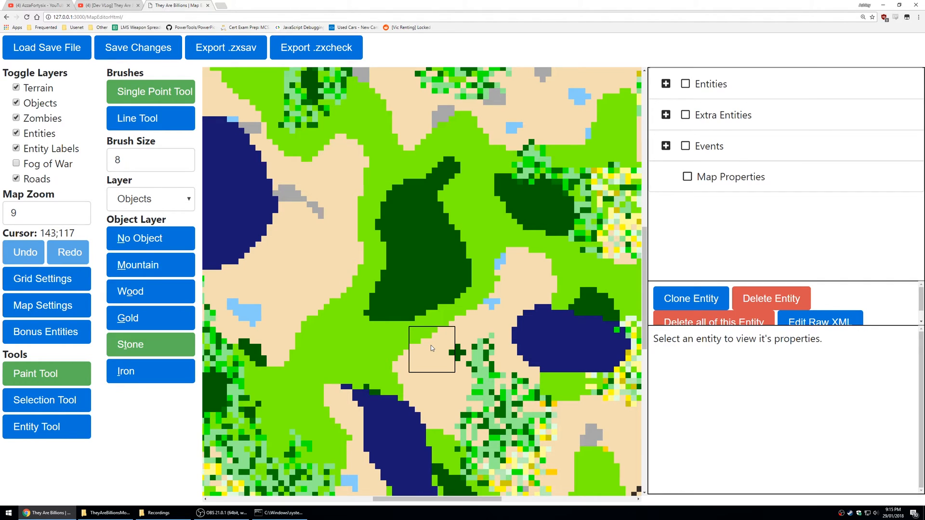
{"action": "left_click", "coordinate": [149, 318]}
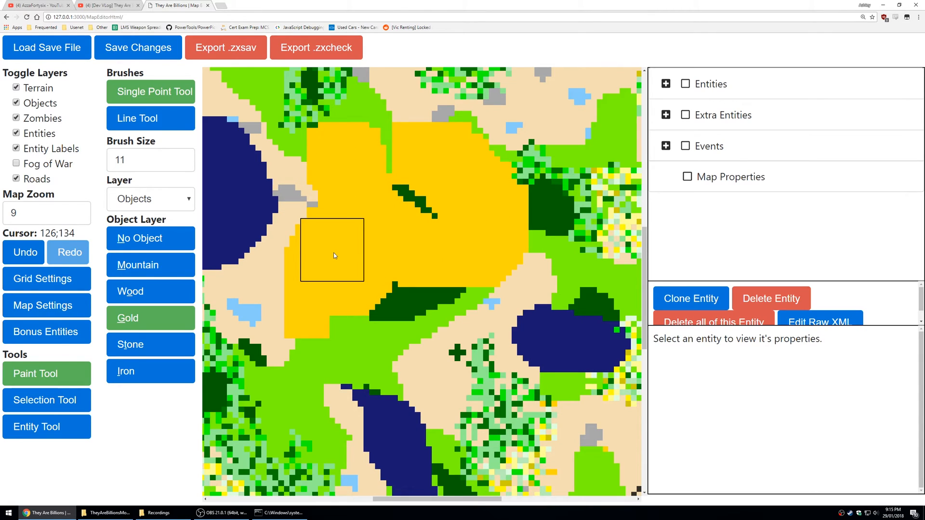
- Undo the Gold painting, then redo both strokes to restore the central deposit
{"action": "left_click", "coordinate": [332, 250]}
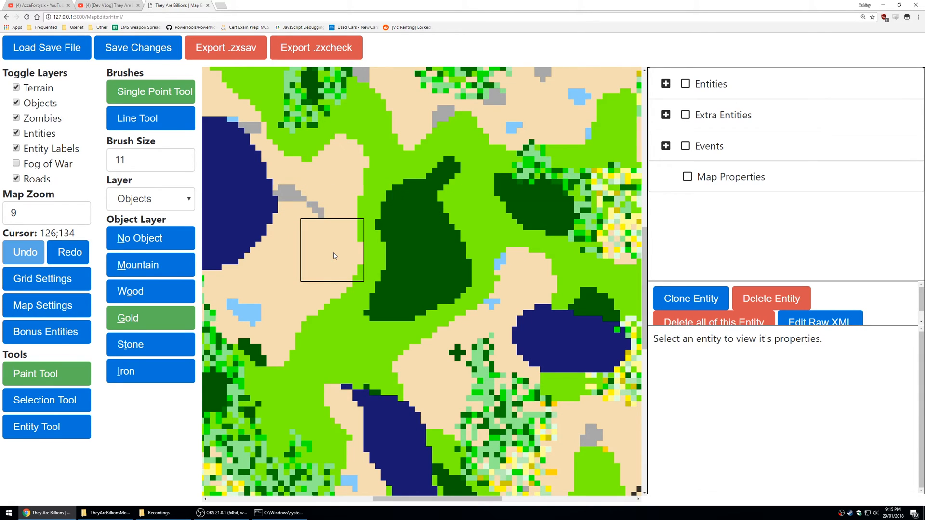
{"action": "left_click", "coordinate": [331, 249]}
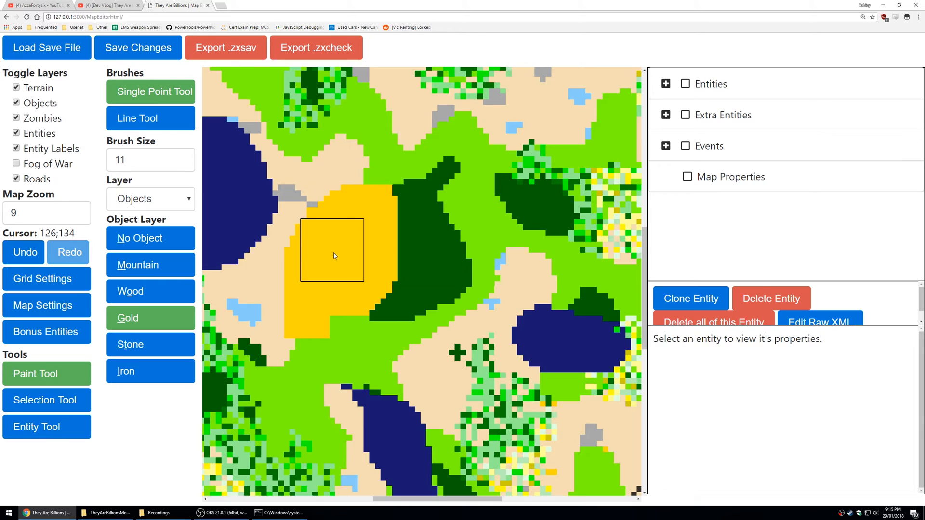
{"action": "left_click", "coordinate": [336, 252]}
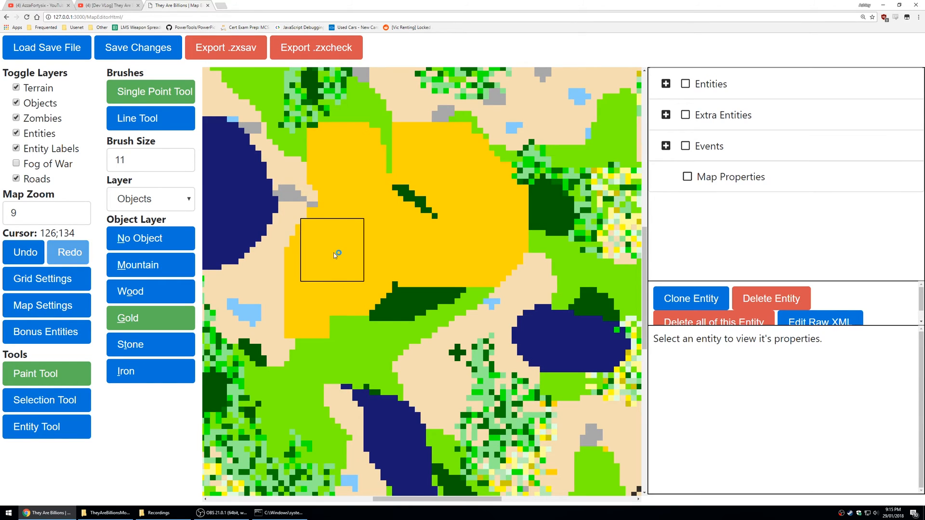
{"action": "mouse_move", "coordinate": [336, 252]}
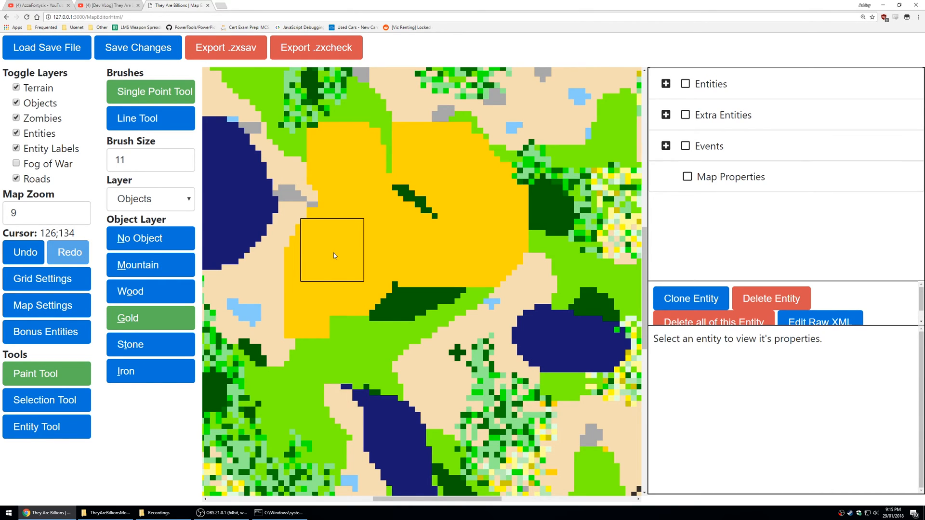
{"action": "mouse_move", "coordinate": [303, 130]}
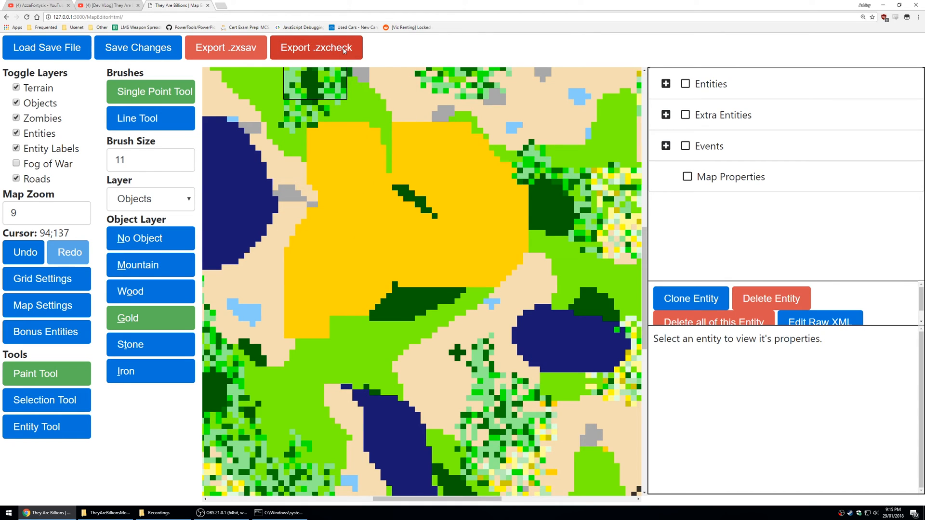
{"action": "mouse_move", "coordinate": [502, 352]}
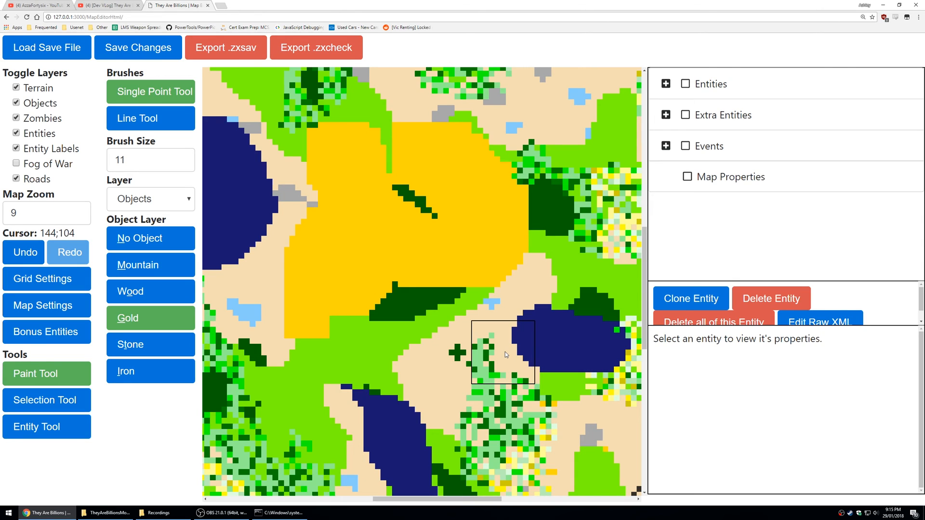
{"action": "mouse_move", "coordinate": [480, 345]}
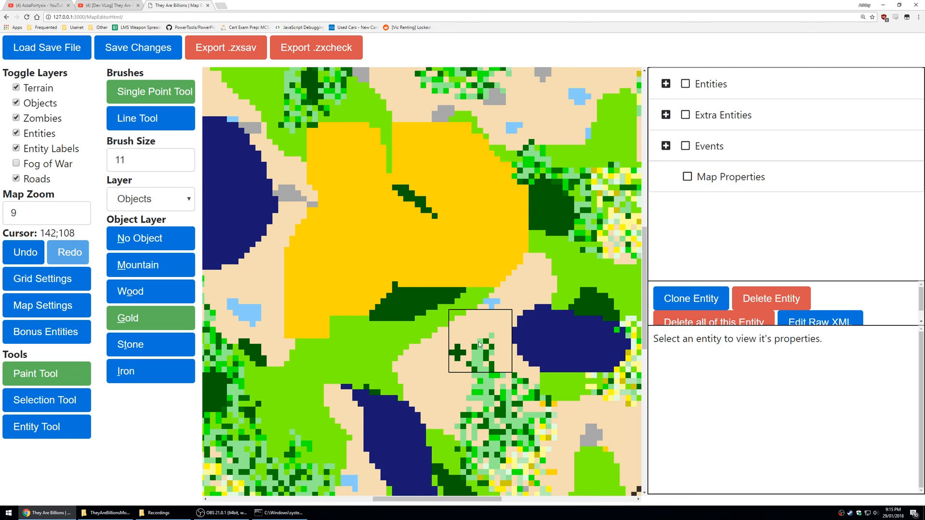
{"action": "mouse_move", "coordinate": [473, 342]}
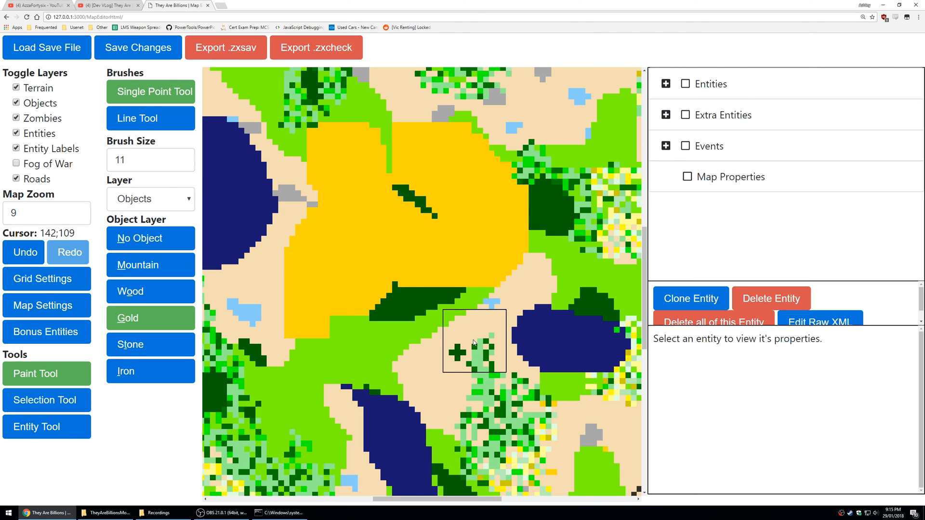